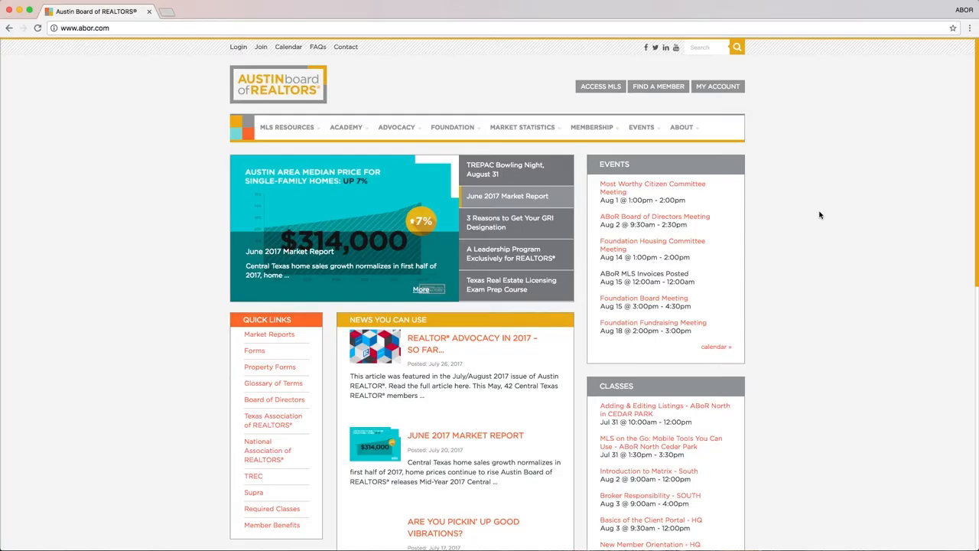
Reach the Member Portal sign-in page via My Account > Log In
{"action": "left_click", "coordinate": [717, 85]}
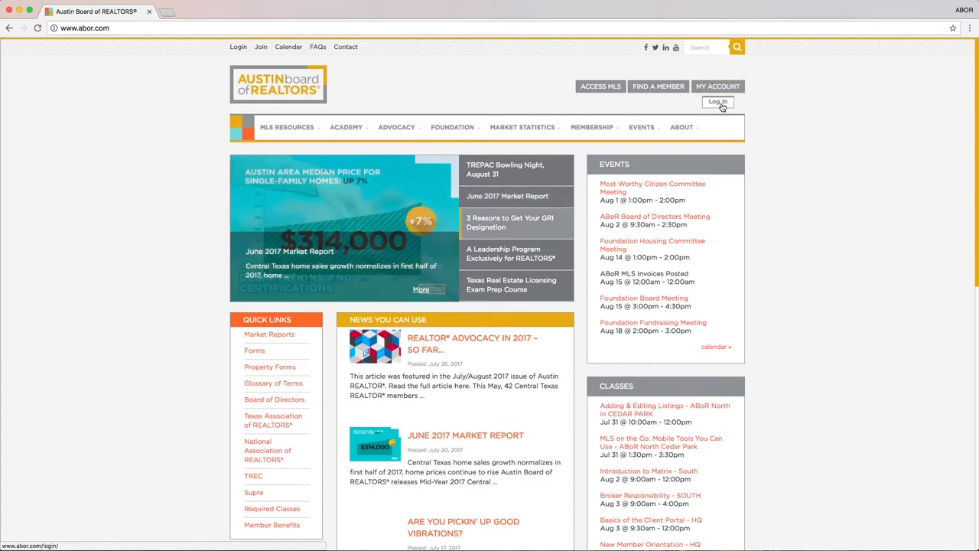
{"action": "left_click", "coordinate": [718, 101]}
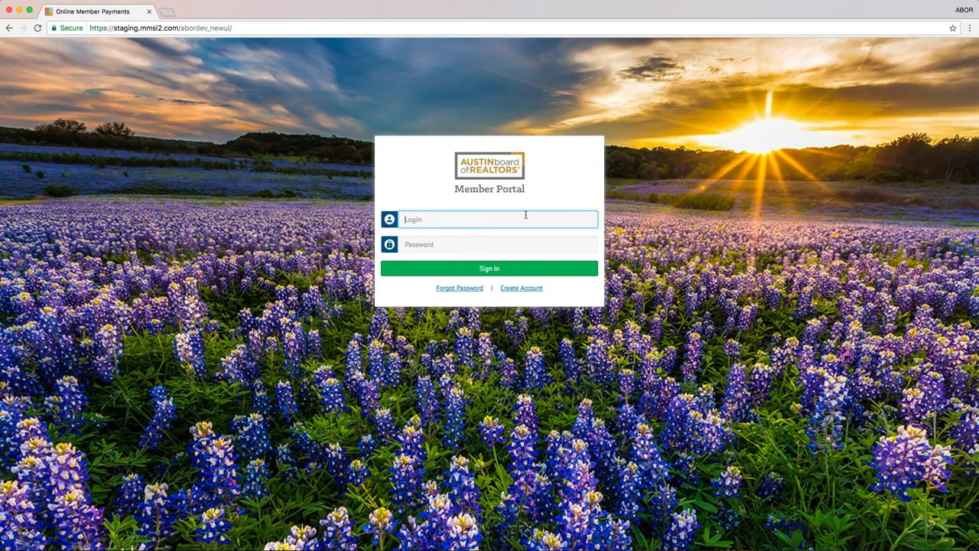
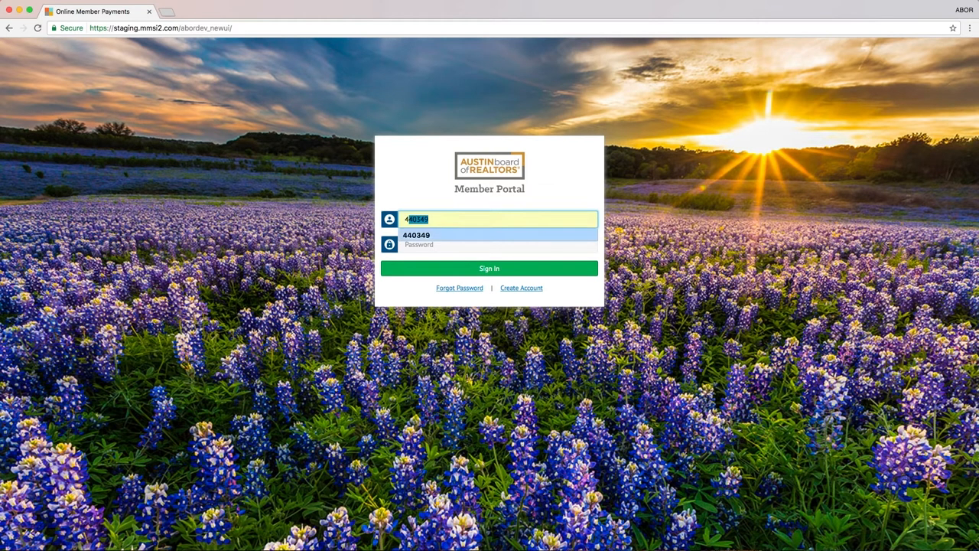
{"action": "left_click", "coordinate": [490, 269]}
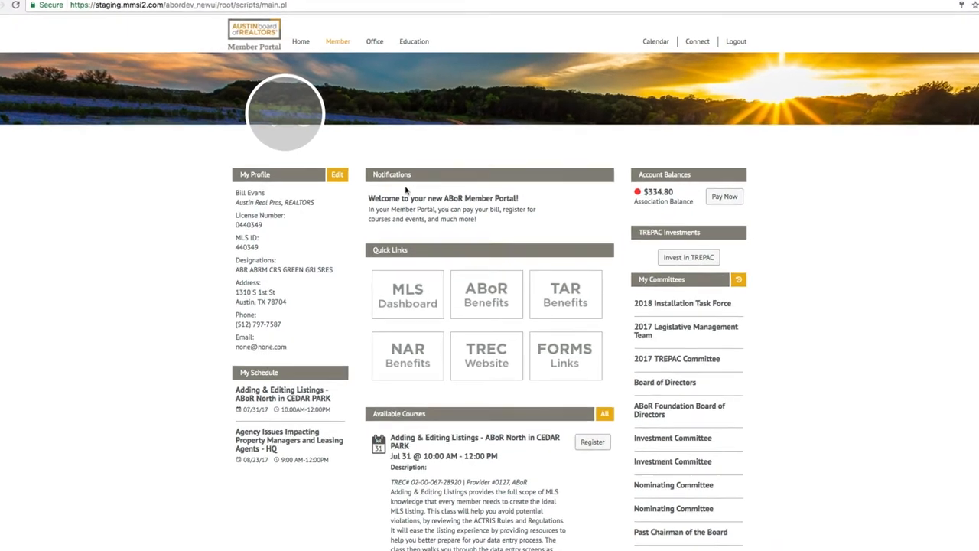
{"action": "scroll", "scroll_direction": "down", "scroll_amount": 3}
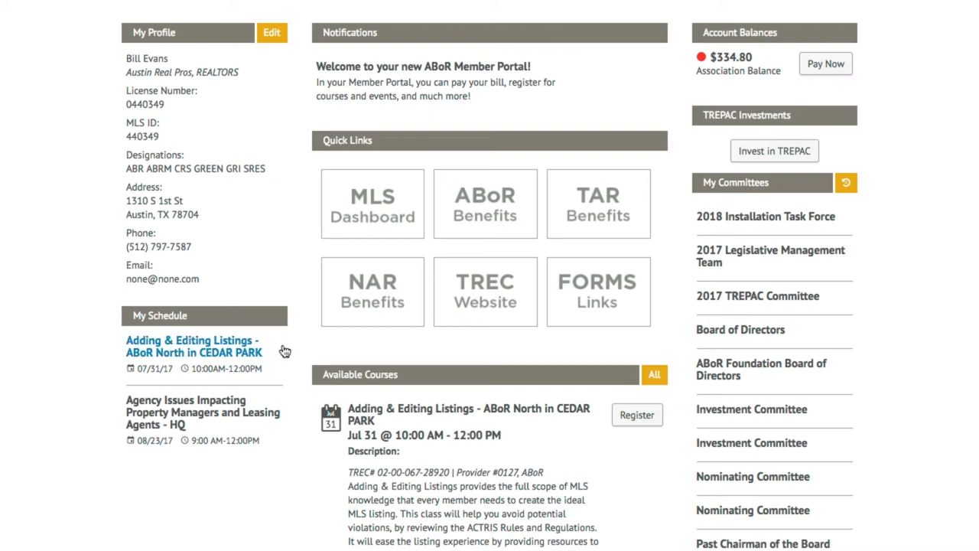
{"action": "mouse_move", "coordinate": [273, 412]}
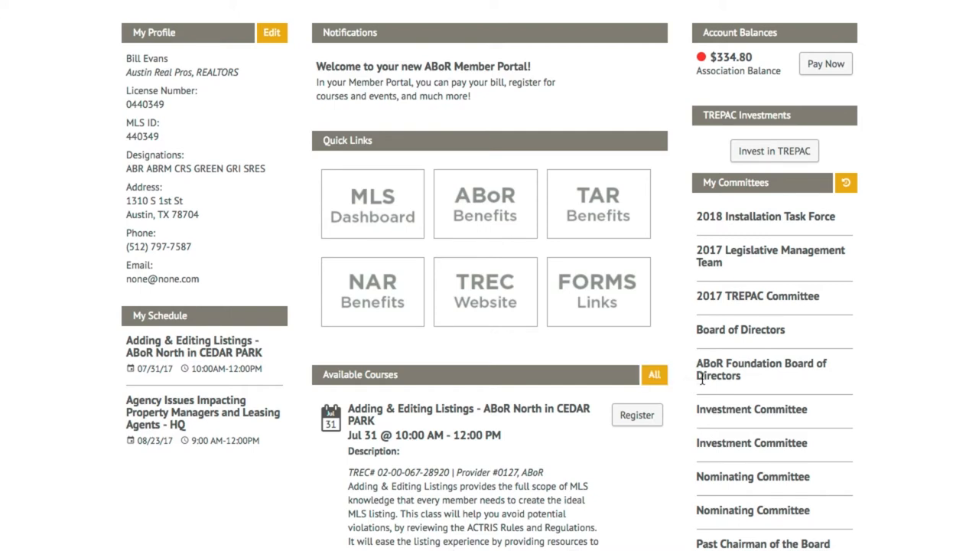
{"action": "mouse_move", "coordinate": [526, 351]}
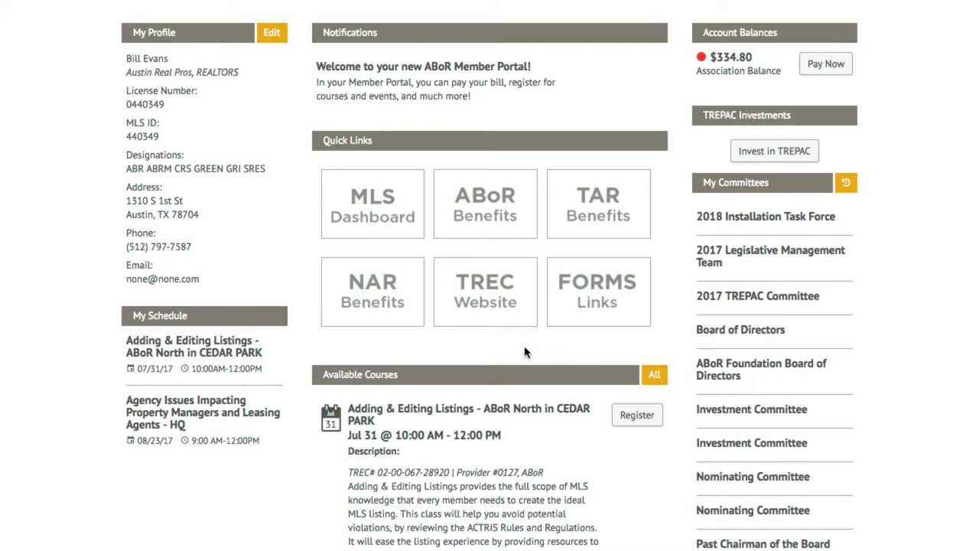
{"action": "mouse_move", "coordinate": [408, 238]}
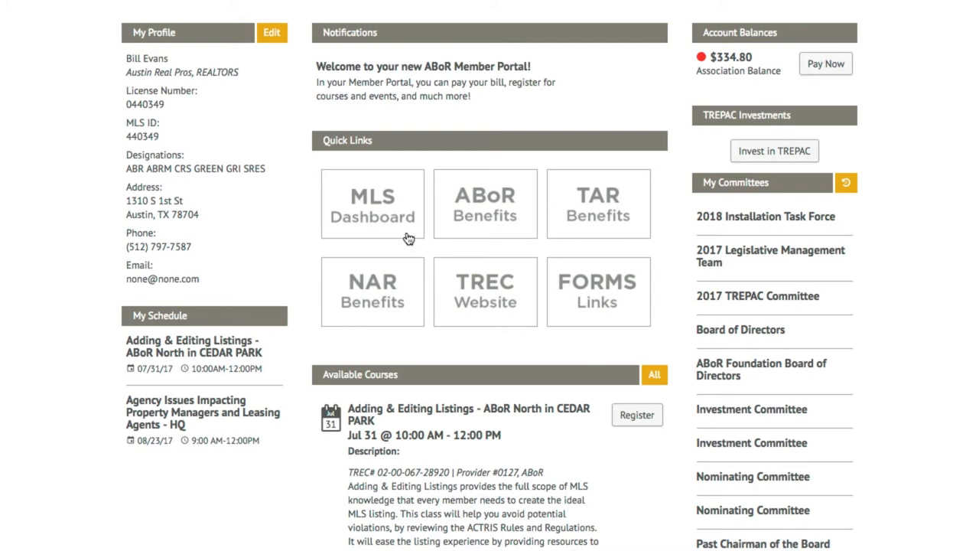
{"action": "mouse_move", "coordinate": [809, 113]}
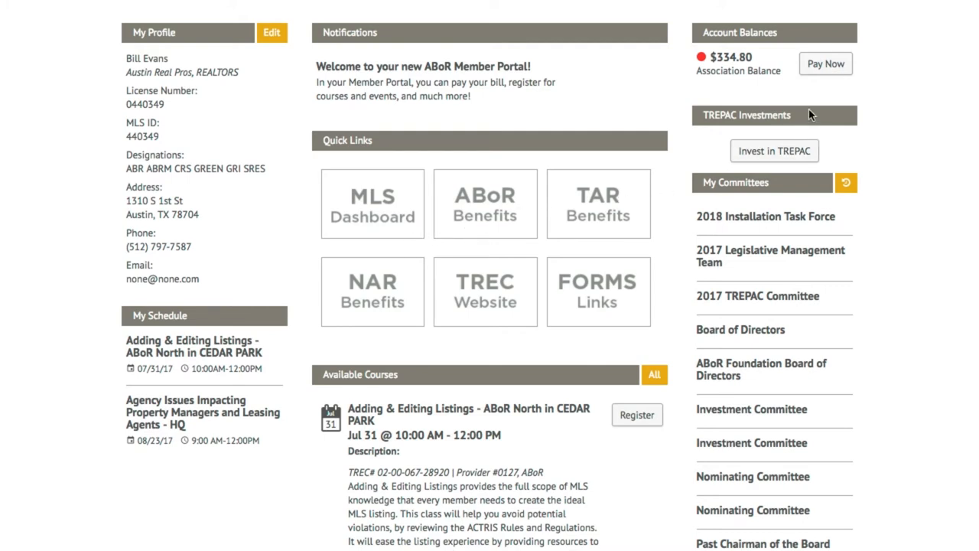
{"action": "mouse_move", "coordinate": [827, 64]}
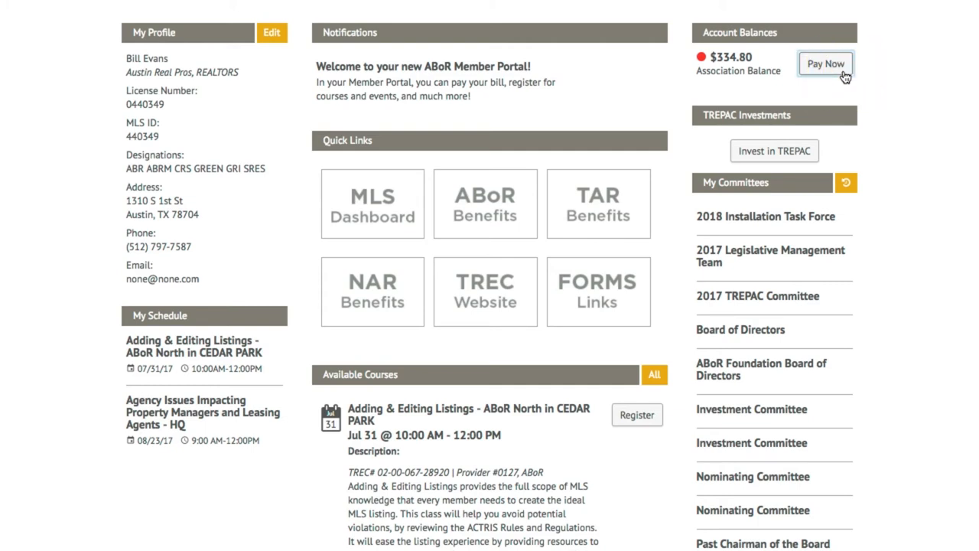
Start Pay Now and proceed to pay all three checked invoices totalling $334.80
{"action": "left_click", "coordinate": [826, 64]}
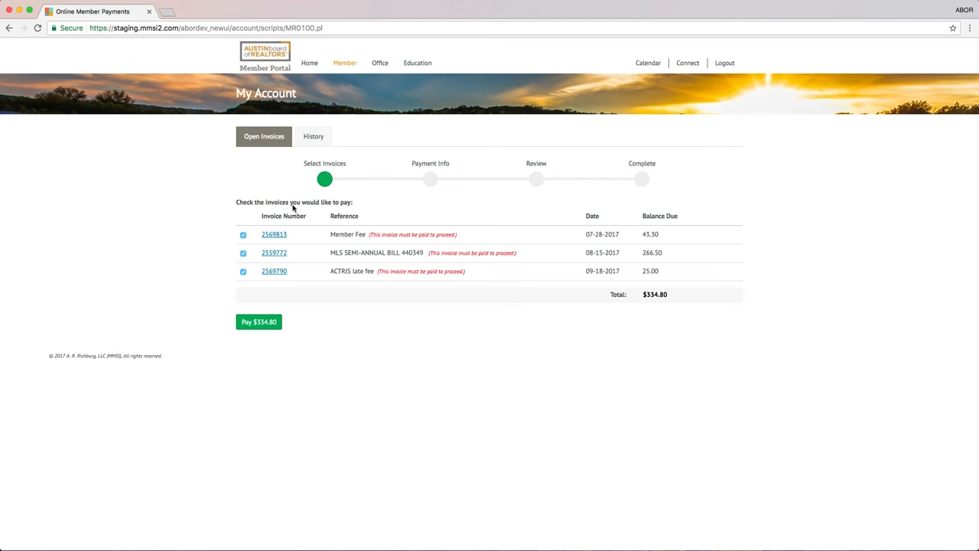
{"action": "mouse_move", "coordinate": [295, 274]}
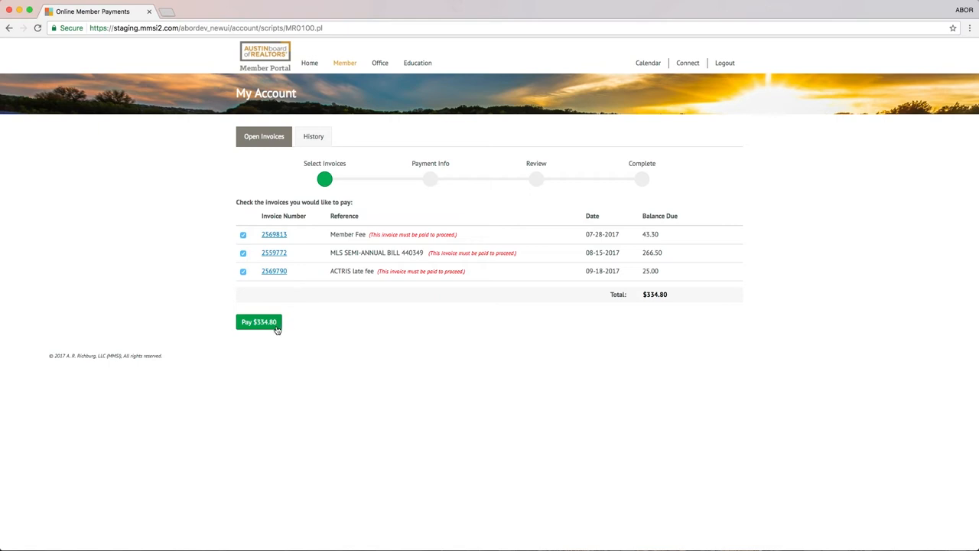
{"action": "left_click", "coordinate": [259, 321]}
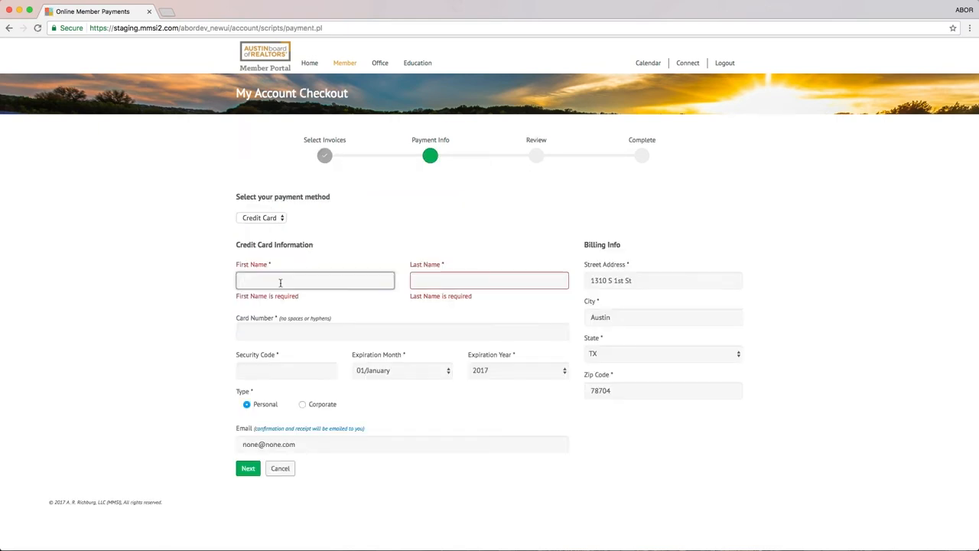
{"action": "type", "text": "Firstname"}
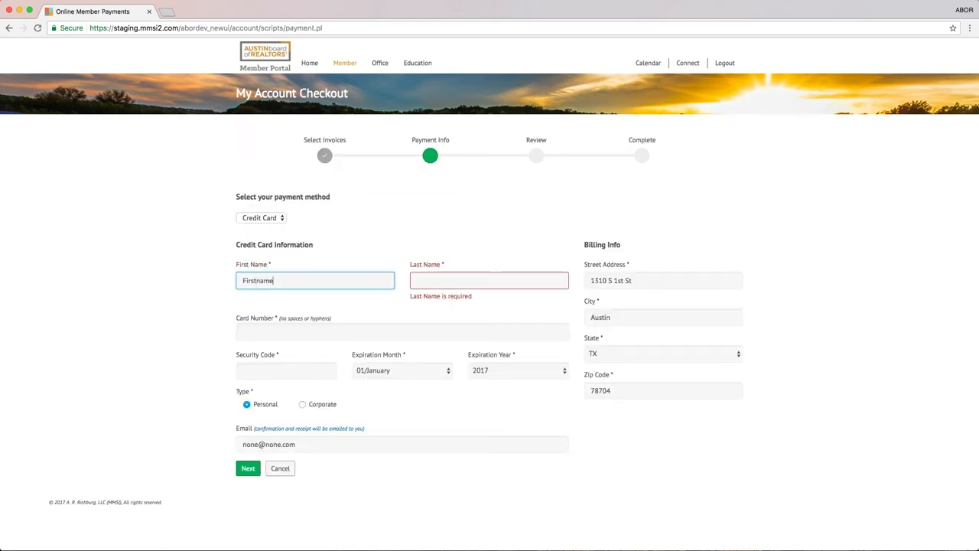
{"action": "type", "text": "Lastname"}
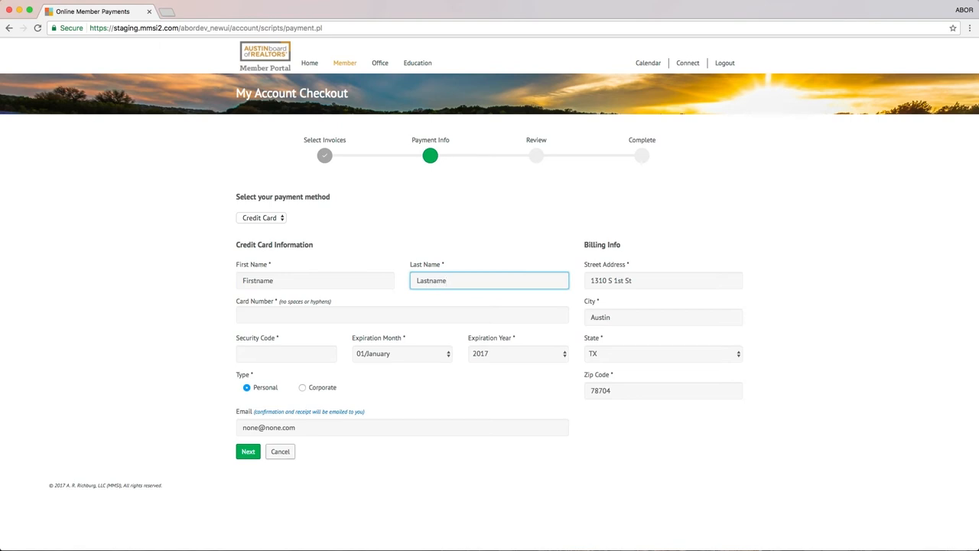
{"action": "left_click", "coordinate": [401, 316]}
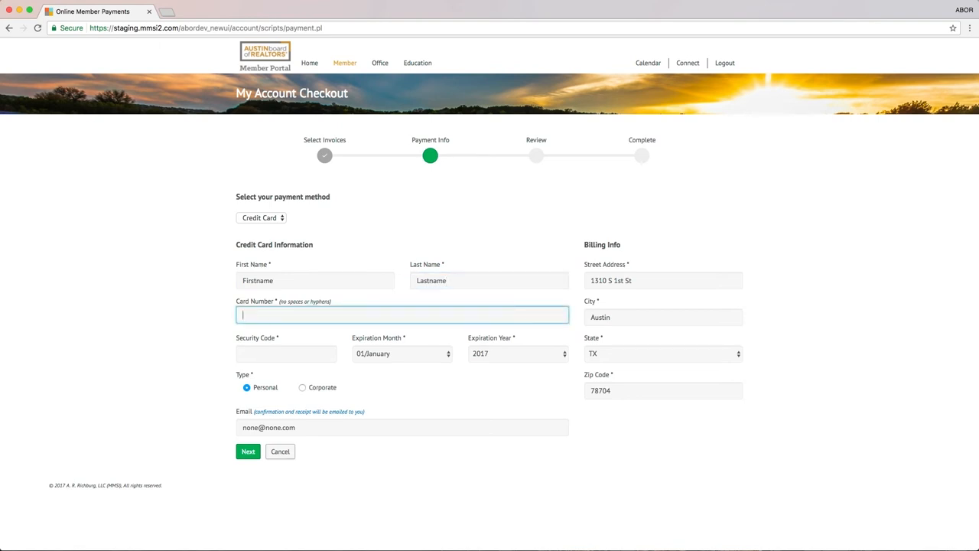
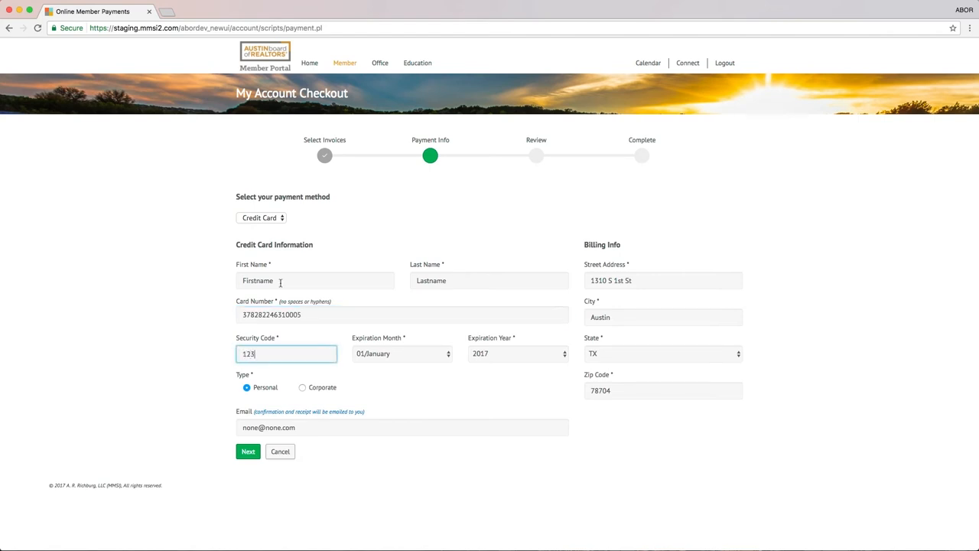
{"action": "left_click", "coordinate": [401, 352]}
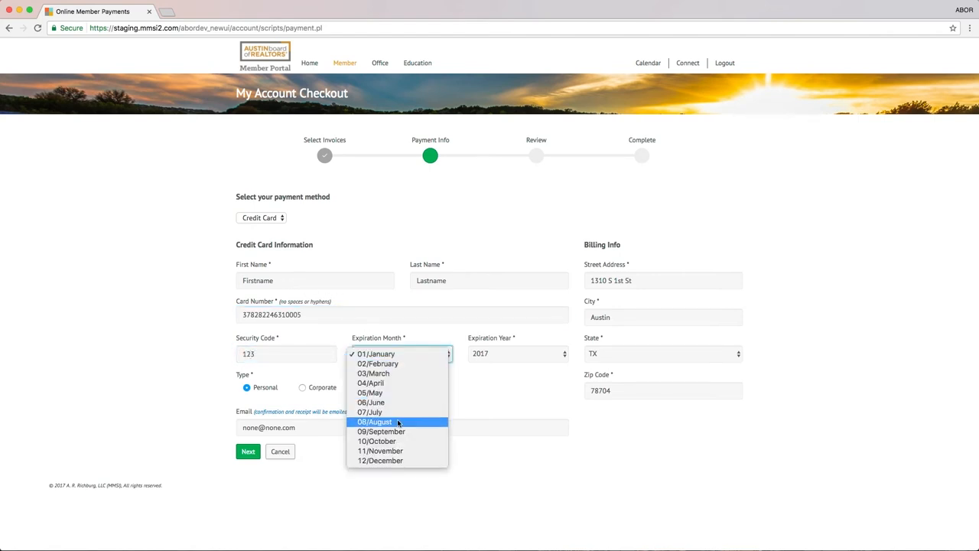
{"action": "left_click", "coordinate": [380, 459]}
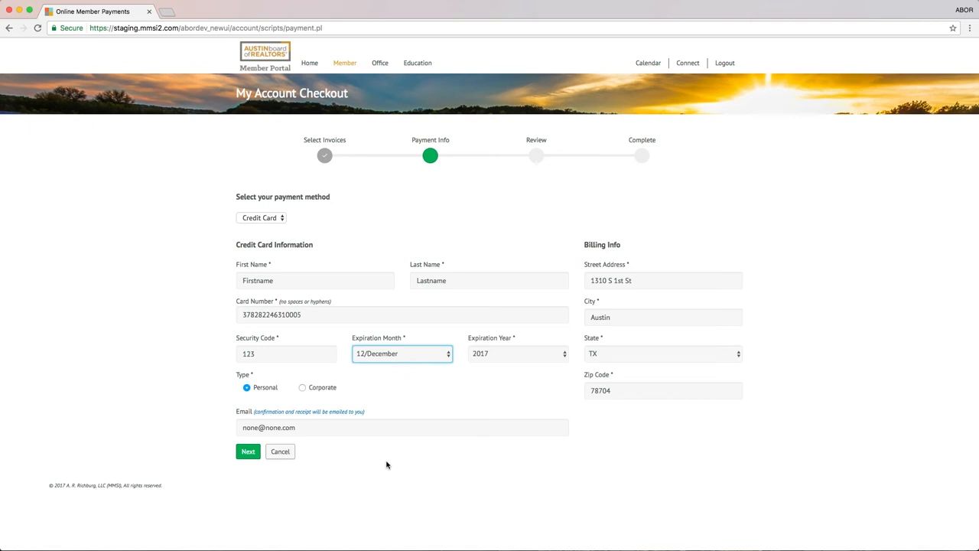
{"action": "left_click", "coordinate": [248, 451]}
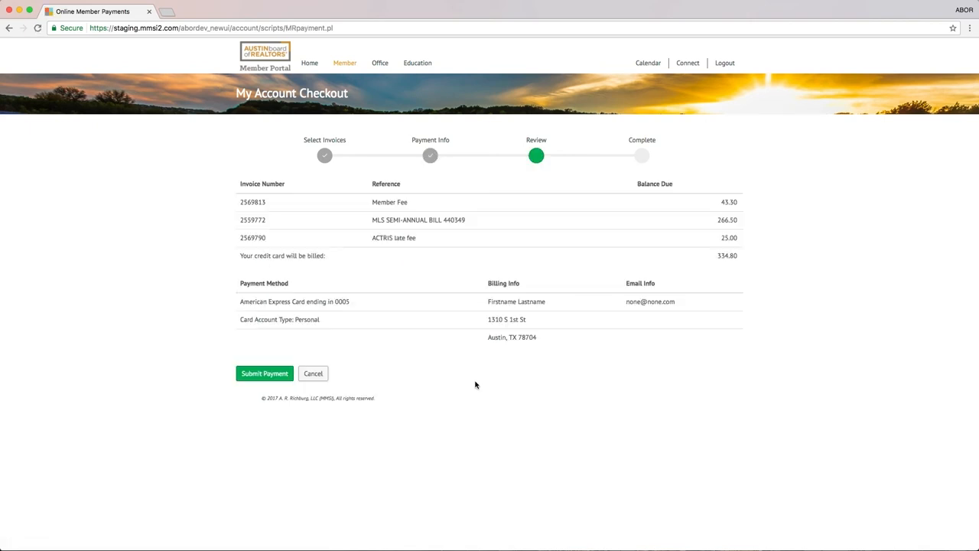
{"action": "mouse_move", "coordinate": [264, 373]}
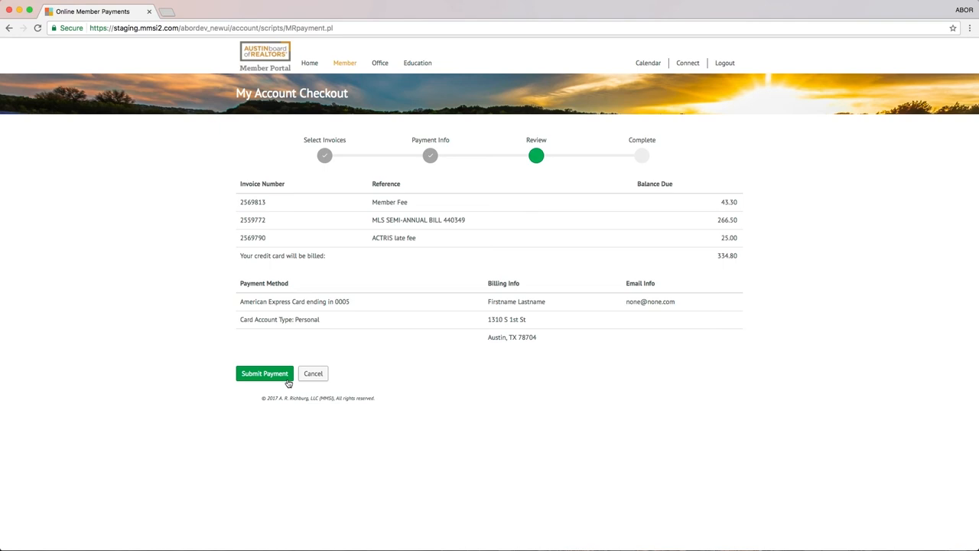
Submit the $334.80 payment, print the receipt, and return to the dashboard showing $0.00
{"action": "left_click", "coordinate": [265, 373]}
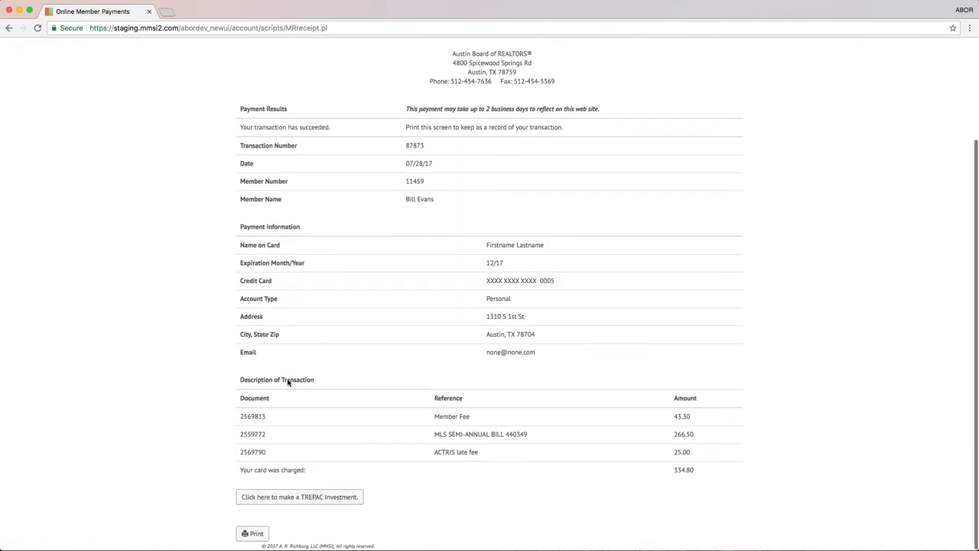
{"action": "left_click", "coordinate": [253, 532]}
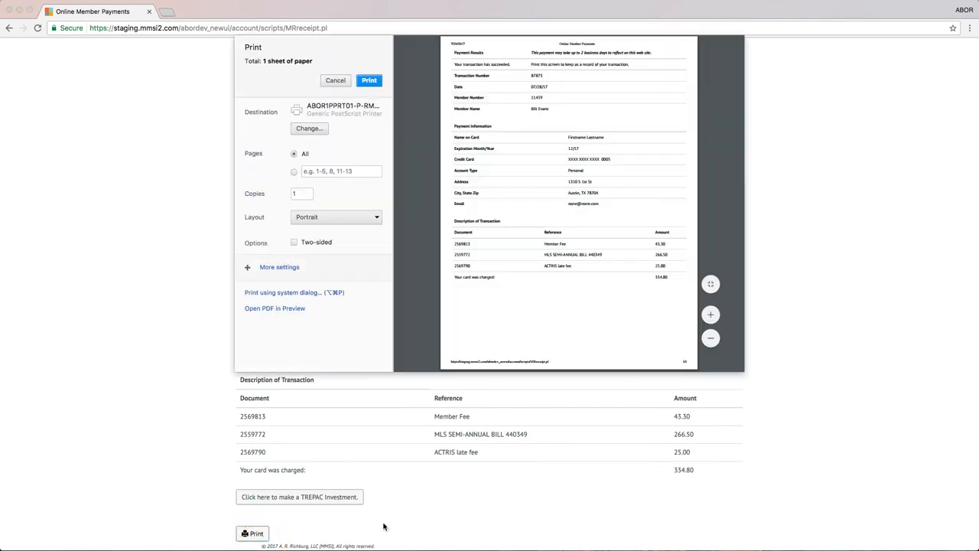
{"action": "left_click", "coordinate": [335, 80]}
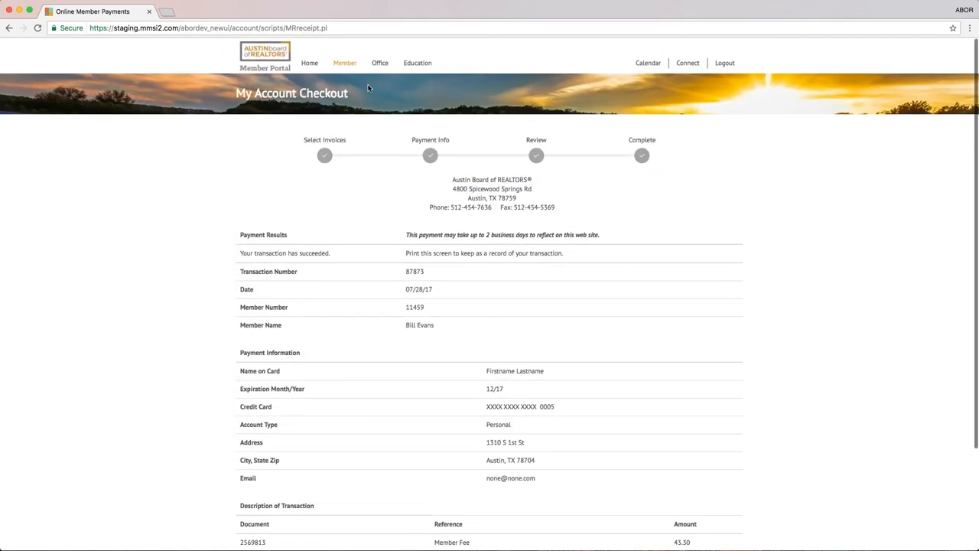
{"action": "left_click", "coordinate": [309, 62]}
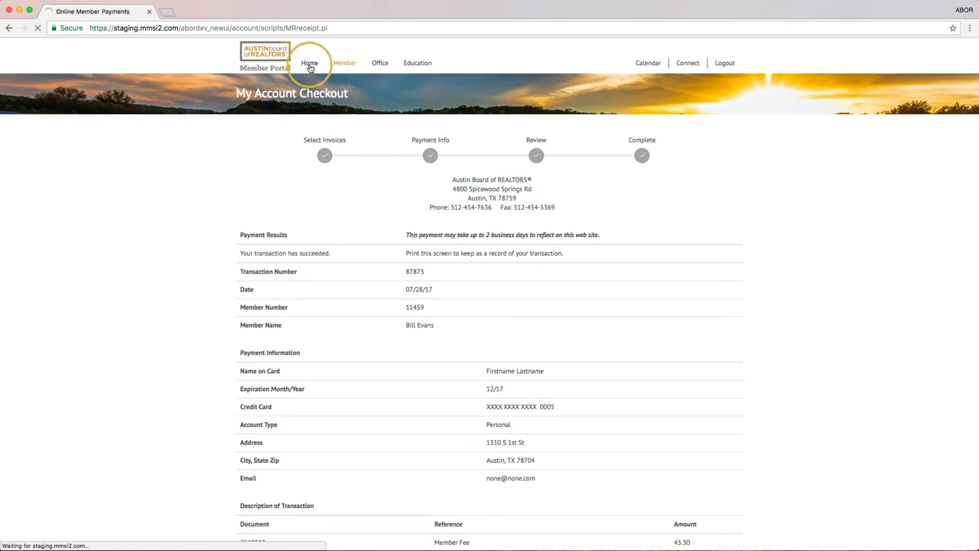
{"action": "left_click", "coordinate": [309, 62]}
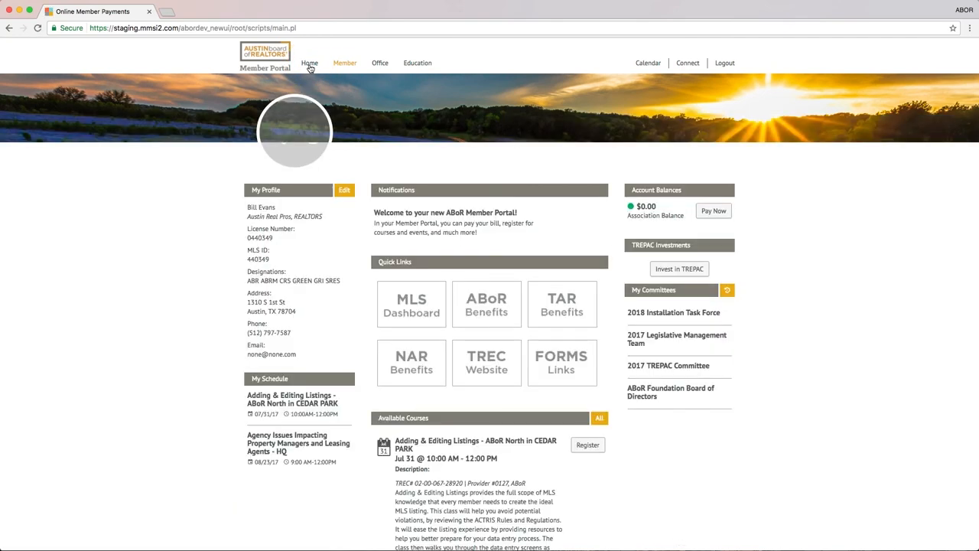